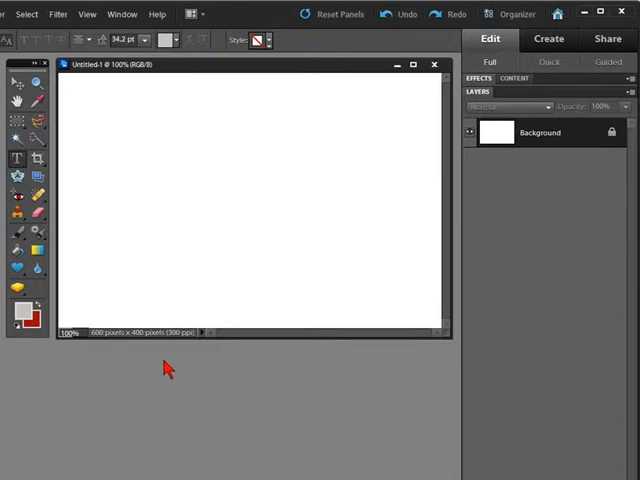
{"action": "mouse_move", "coordinate": [260, 208]}
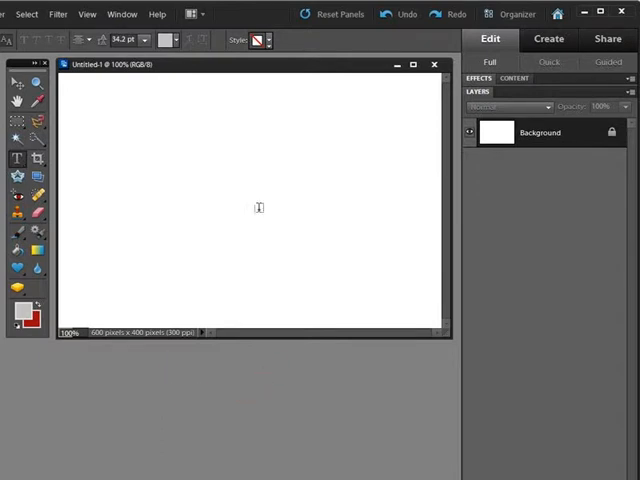
{"action": "mouse_move", "coordinate": [216, 126]}
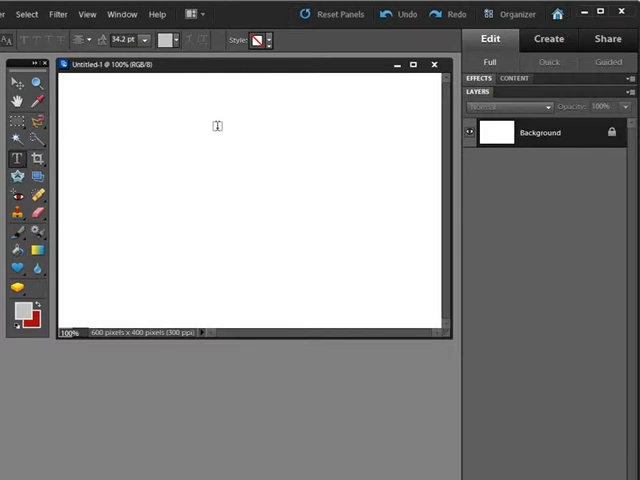
{"action": "mouse_move", "coordinate": [190, 232]}
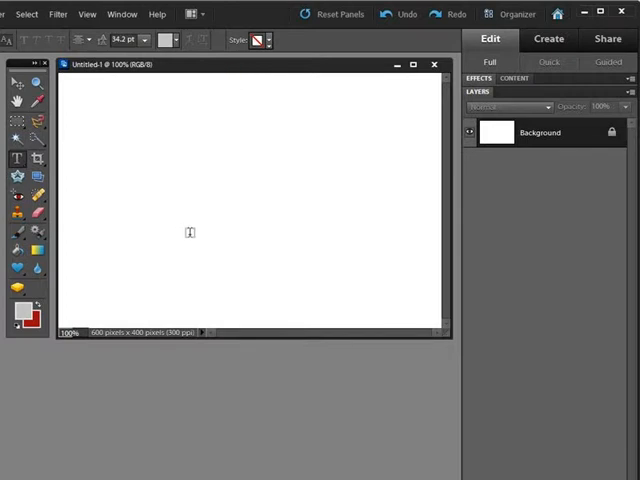
{"action": "mouse_move", "coordinate": [300, 180]}
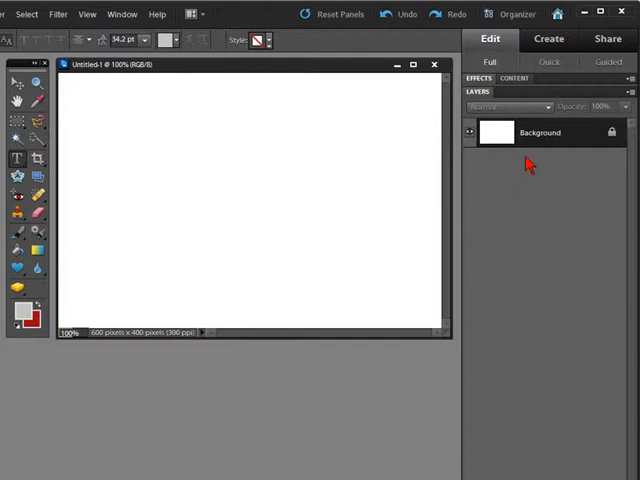
{"action": "mouse_move", "coordinate": [172, 170]}
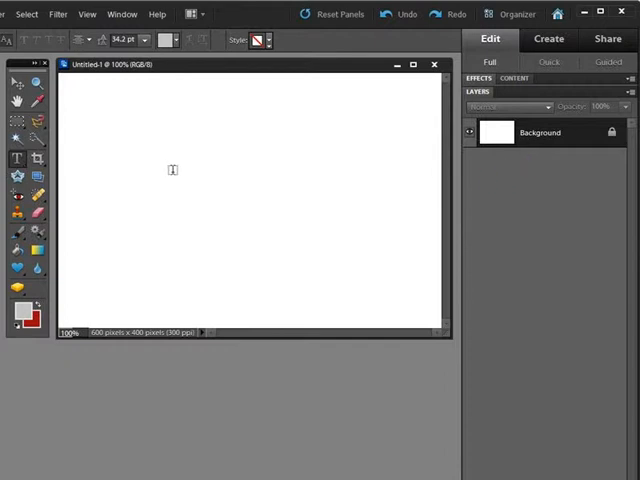
{"action": "mouse_move", "coordinate": [182, 184]}
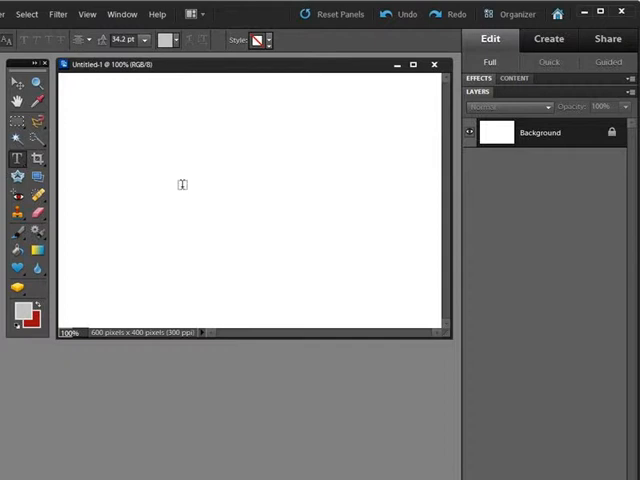
{"action": "mouse_move", "coordinate": [188, 188]}
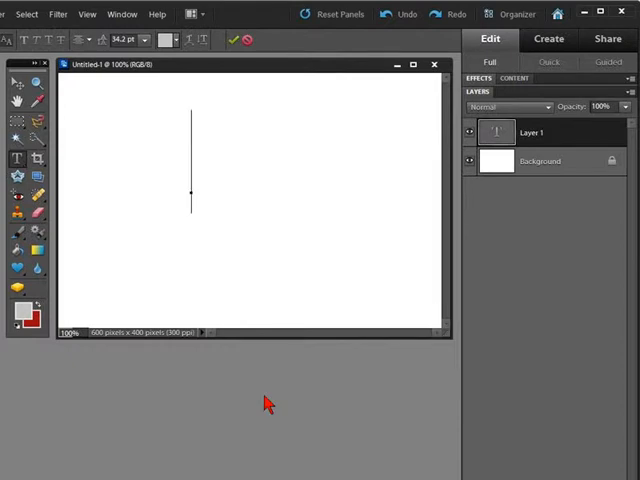
Write 'one' on the canvas, recolour it dark red and give it a Bevel layer style
{"action": "type", "text": "one"}
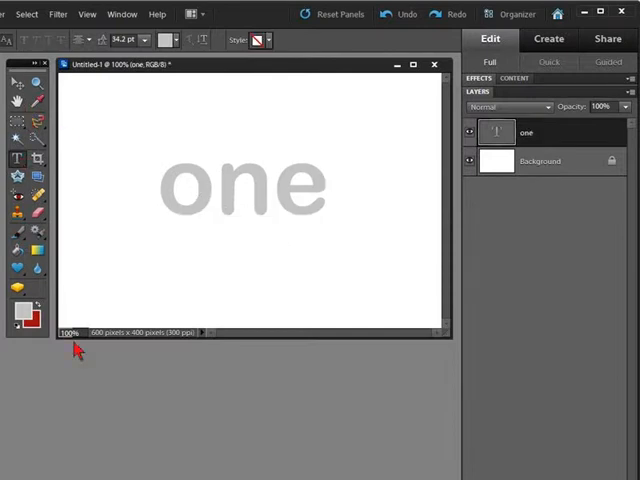
{"action": "left_click_drag", "start_coordinate": [160, 136], "coordinate": [328, 236]}
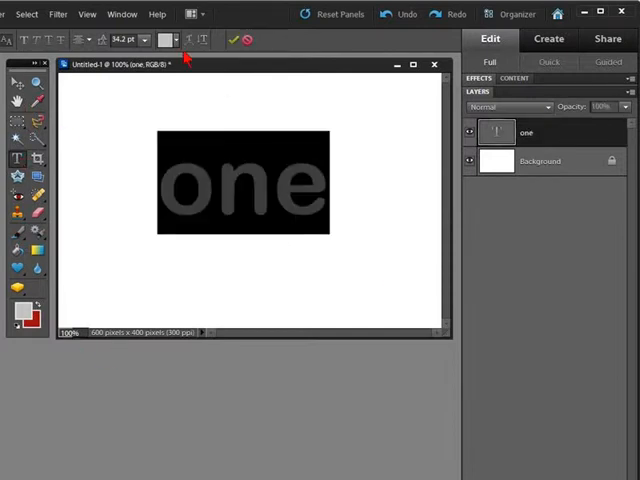
{"action": "left_click", "coordinate": [168, 40]}
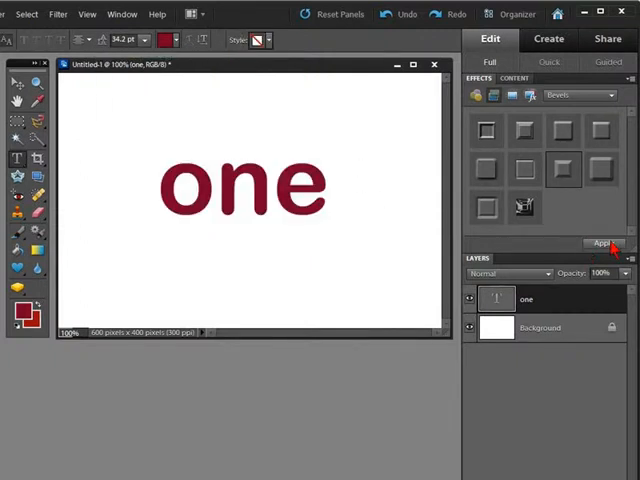
{"action": "left_click", "coordinate": [604, 244]}
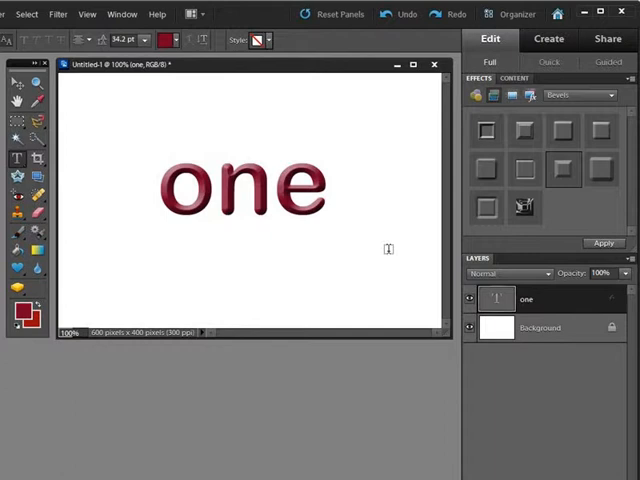
{"action": "mouse_move", "coordinate": [388, 248]}
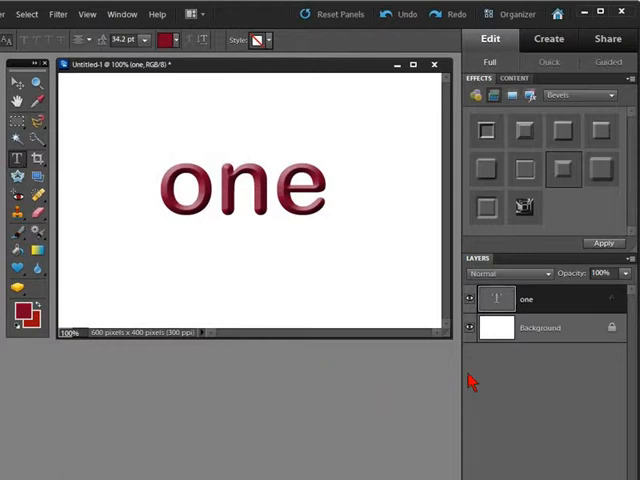
{"action": "mouse_move", "coordinate": [560, 314]}
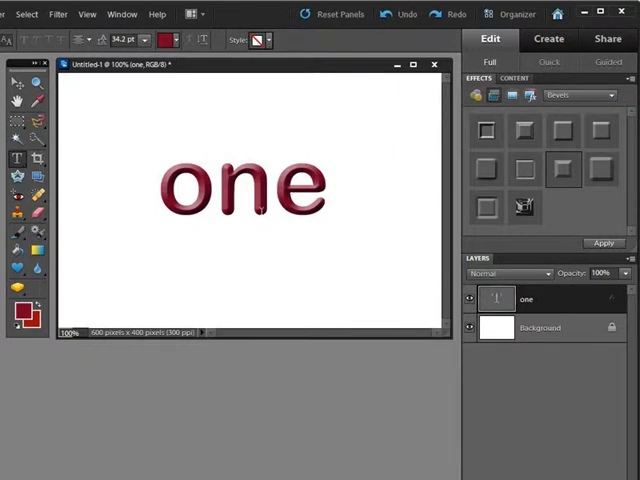
{"action": "mouse_move", "coordinate": [552, 306]}
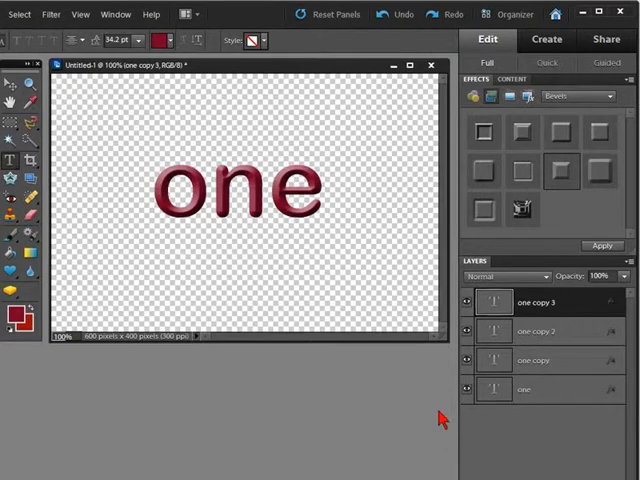
{"action": "mouse_move", "coordinate": [268, 376]}
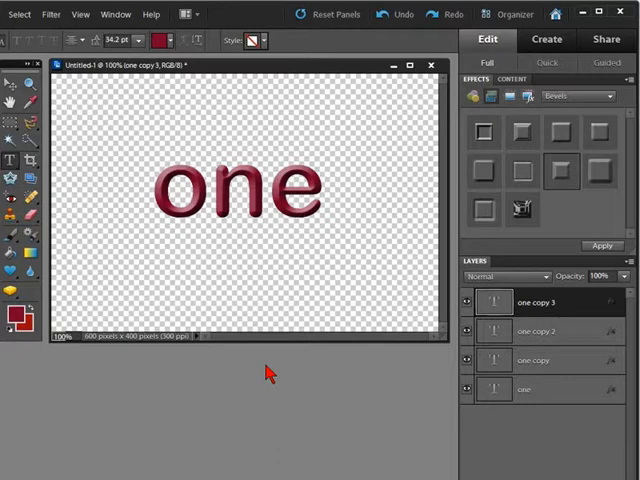
{"action": "mouse_move", "coordinate": [308, 388]}
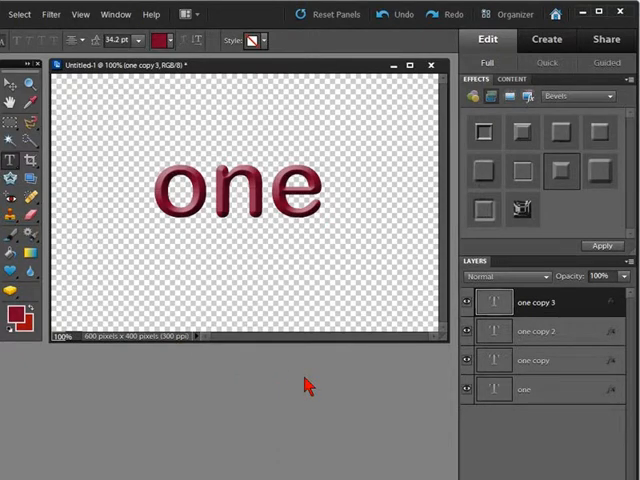
{"action": "mouse_move", "coordinate": [312, 388]}
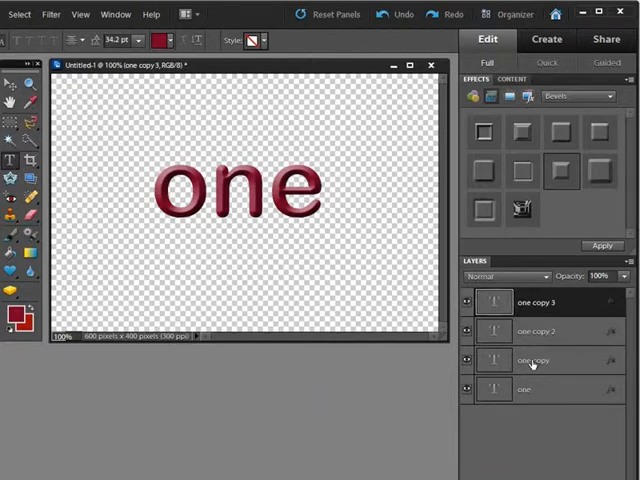
Retype each copied text layer as a different word and toggle layer visibility to check them
{"action": "double_click", "coordinate": [536, 360]}
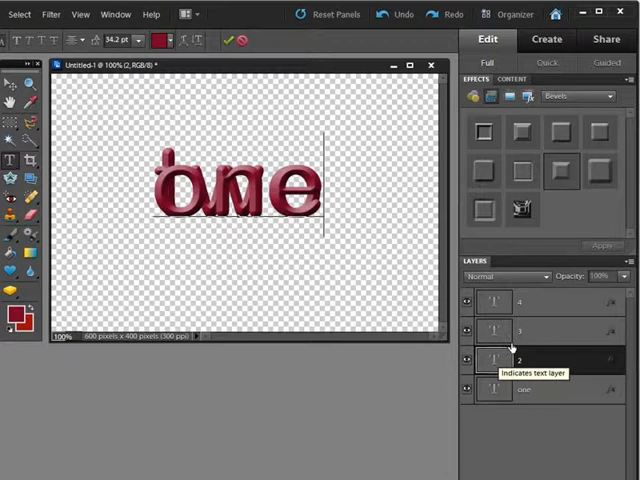
{"action": "left_click", "coordinate": [494, 330]}
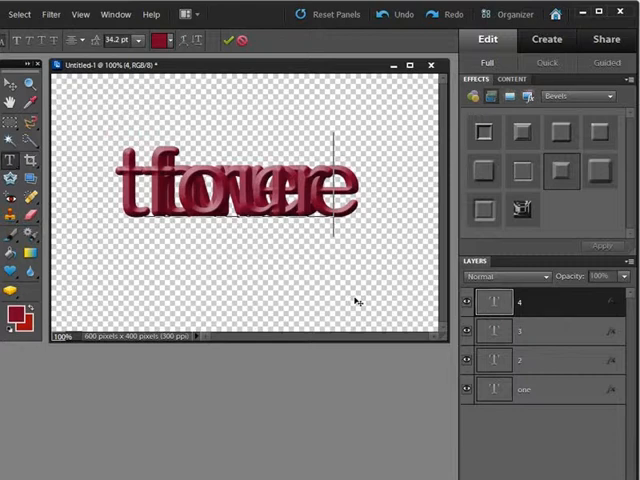
{"action": "left_click", "coordinate": [520, 360]}
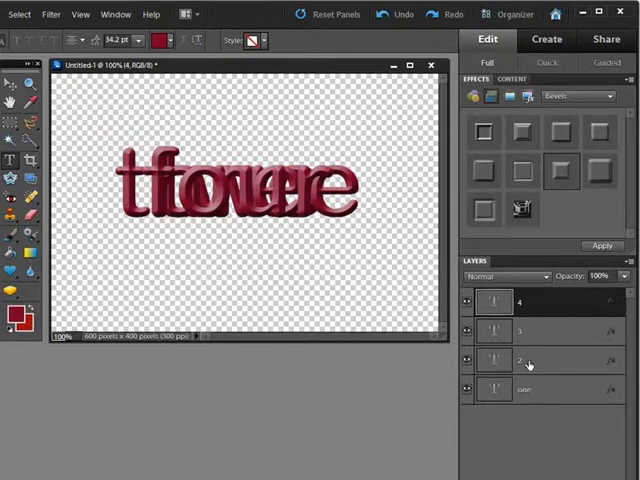
{"action": "mouse_move", "coordinate": [316, 260]}
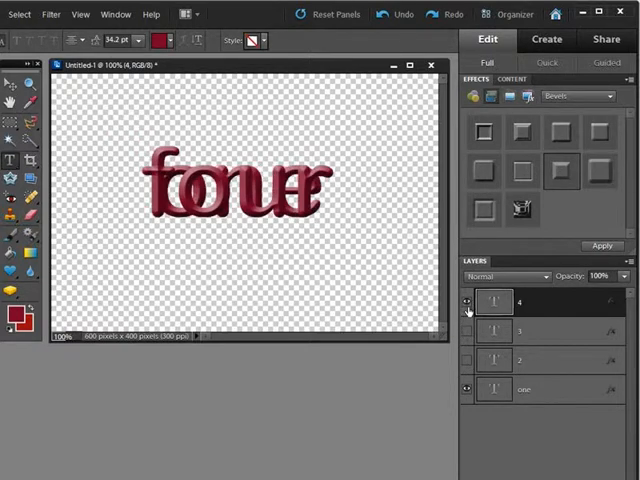
{"action": "left_click", "coordinate": [468, 308]}
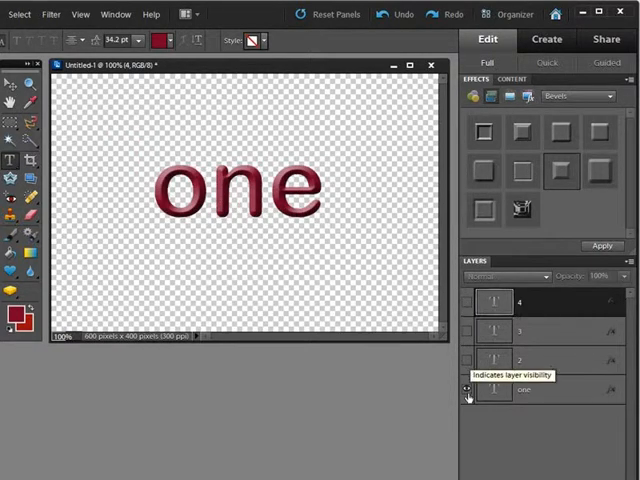
{"action": "left_click", "coordinate": [466, 360]}
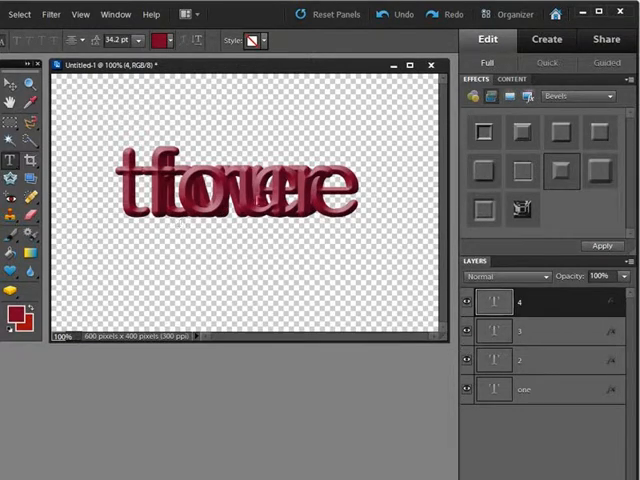
{"action": "mouse_move", "coordinate": [118, 104]}
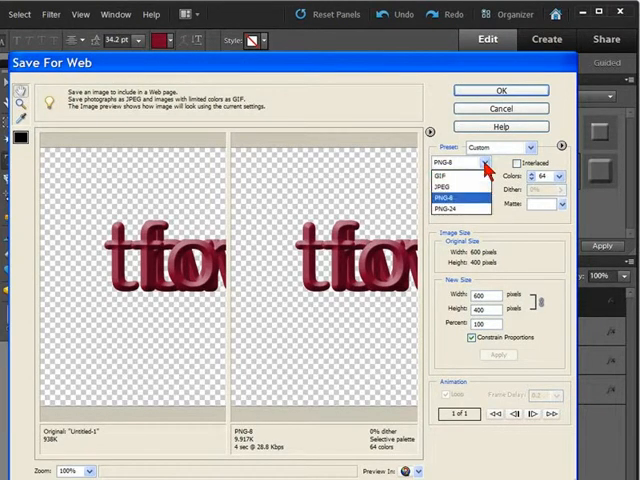
Choose the GIF preset in Save For Web with Transparency enabled
{"action": "left_click", "coordinate": [444, 178]}
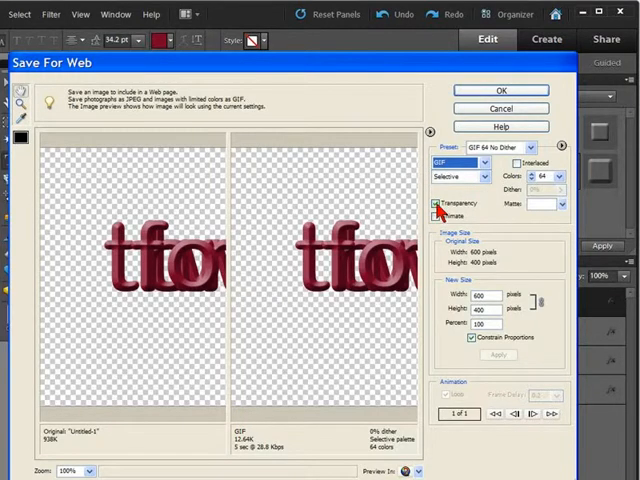
{"action": "left_click", "coordinate": [438, 204]}
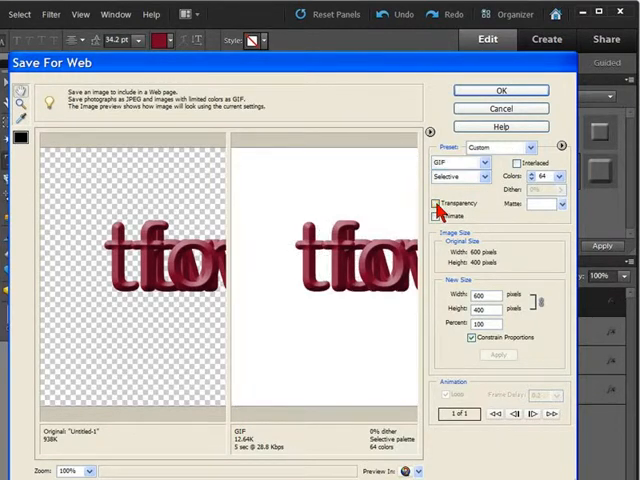
{"action": "left_click", "coordinate": [432, 204]}
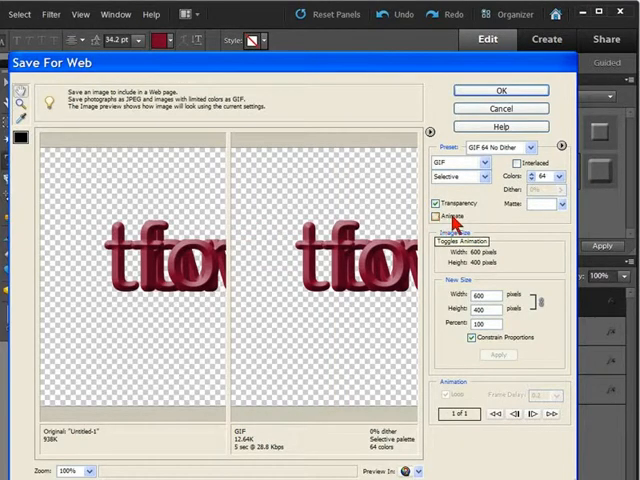
Enable Animate with Loop and choose a Frame Delay value for the GIF
{"action": "left_click", "coordinate": [436, 216]}
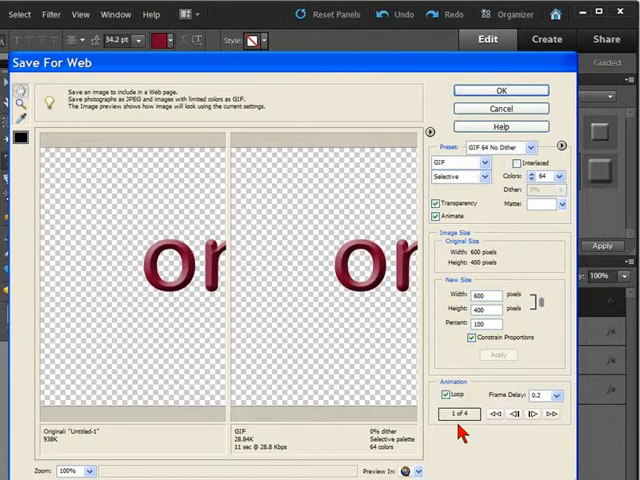
{"action": "mouse_move", "coordinate": [452, 410]}
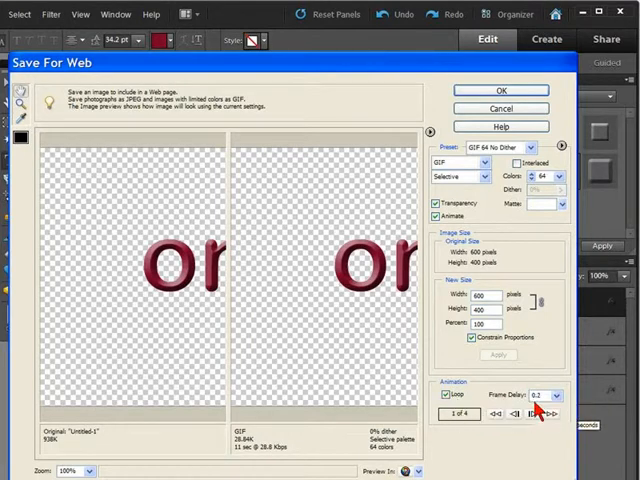
{"action": "left_click", "coordinate": [556, 394]}
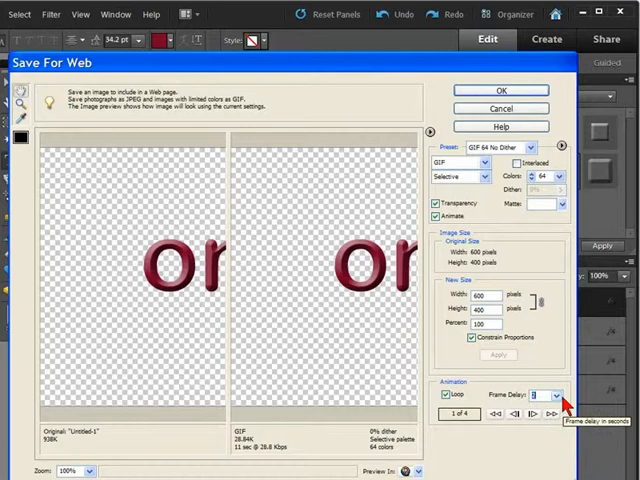
{"action": "left_click", "coordinate": [564, 392]}
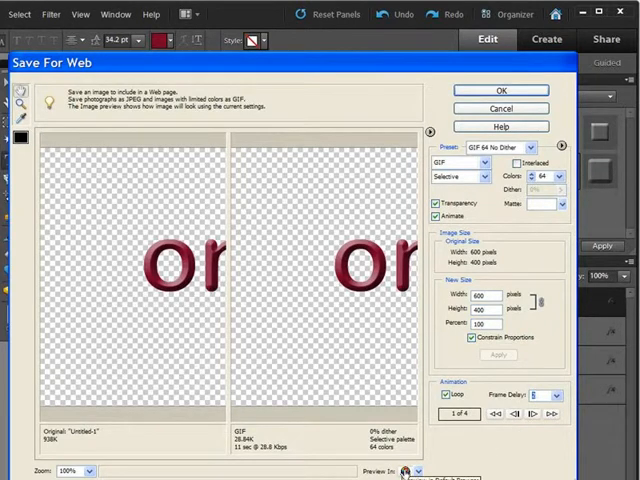
{"action": "mouse_move", "coordinate": [446, 350]}
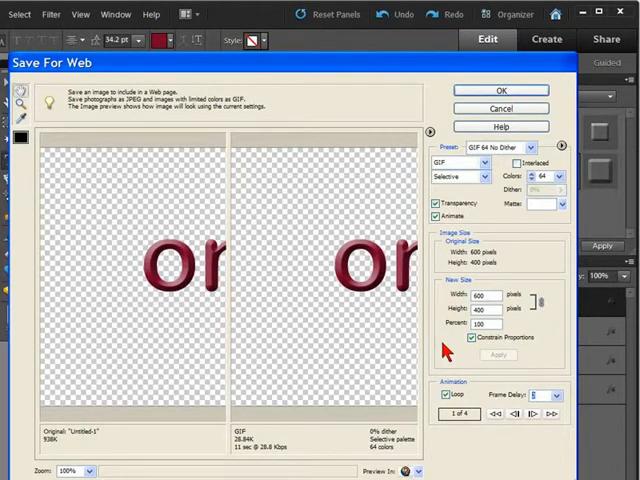
{"action": "mouse_move", "coordinate": [444, 450]}
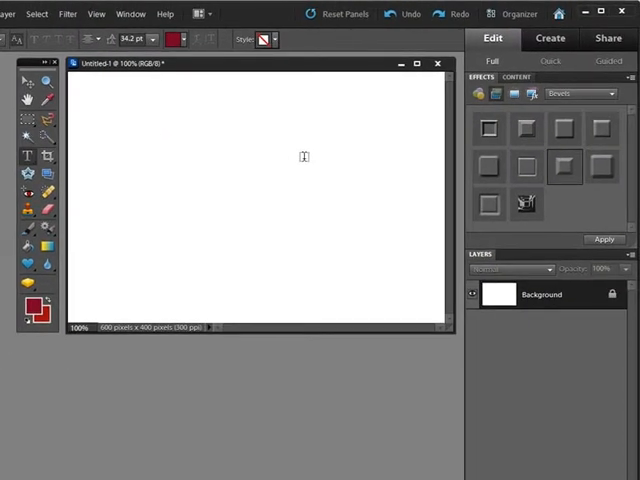
{"action": "mouse_move", "coordinate": [258, 254]}
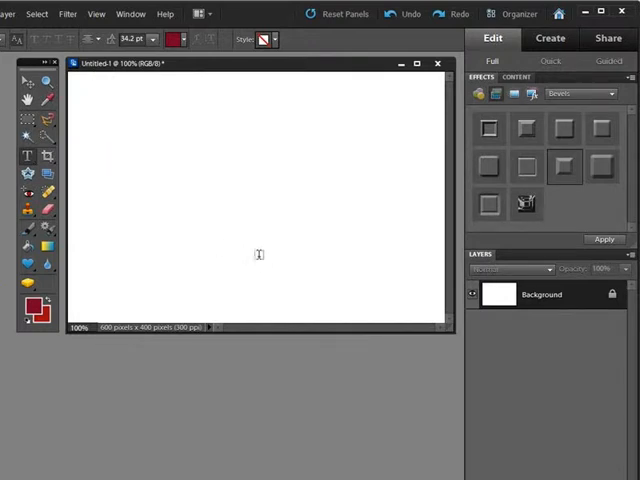
{"action": "mouse_move", "coordinate": [294, 68]}
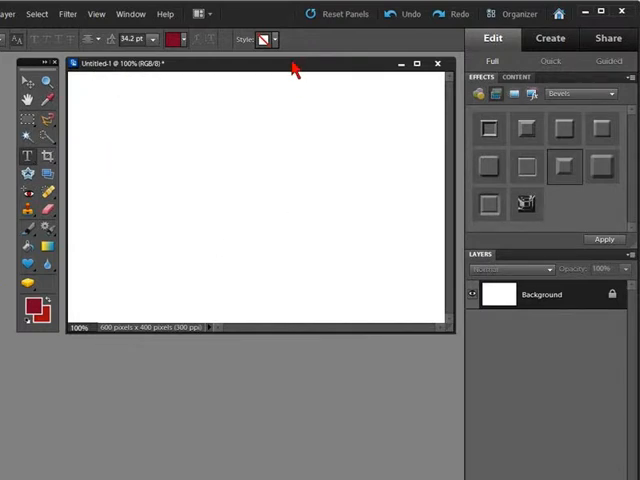
{"action": "mouse_move", "coordinate": [244, 372]}
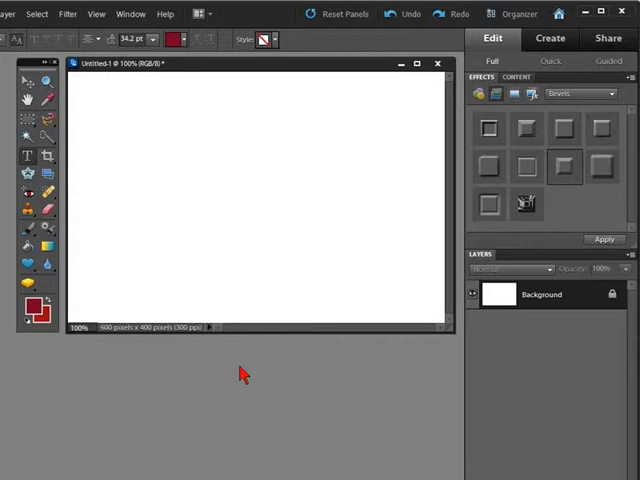
{"action": "mouse_move", "coordinate": [268, 362]}
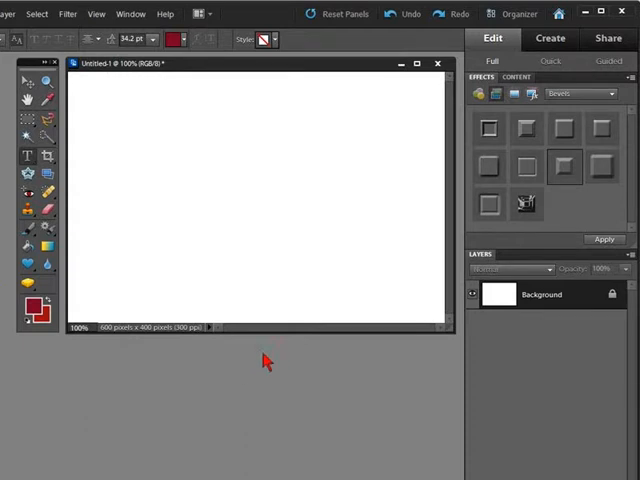
{"action": "mouse_move", "coordinate": [232, 364]}
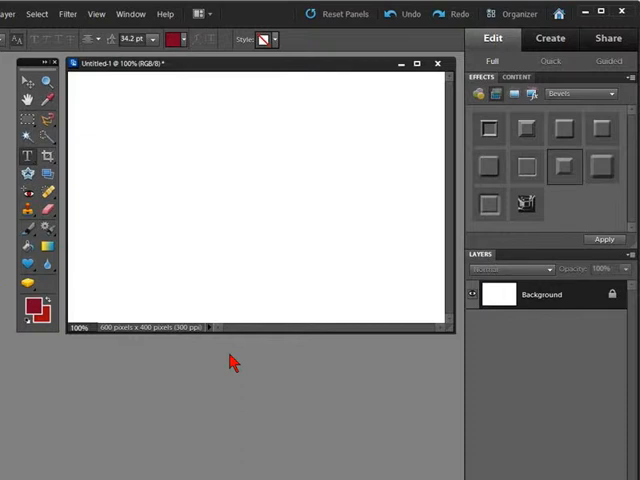
{"action": "mouse_move", "coordinate": [264, 372]}
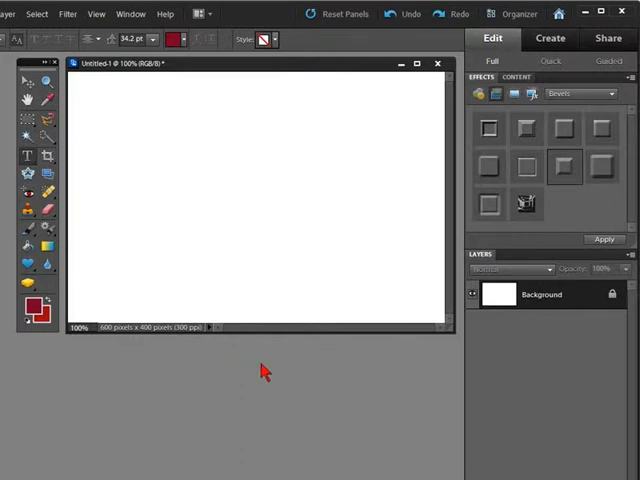
{"action": "mouse_move", "coordinate": [270, 358]}
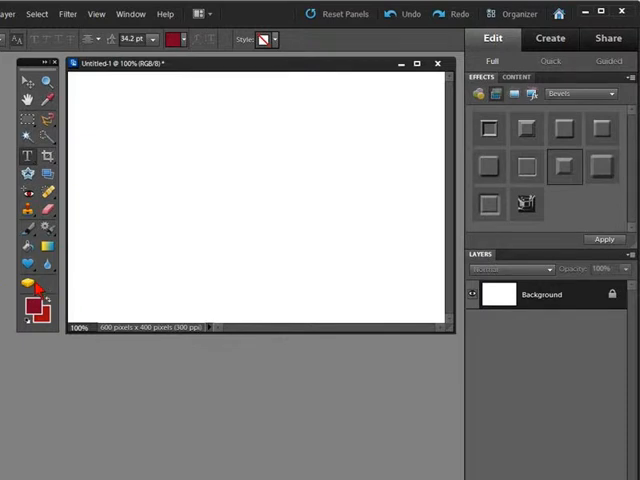
Select the Paint Bucket tool with light blue as the foreground colour
{"action": "left_click", "coordinate": [28, 250]}
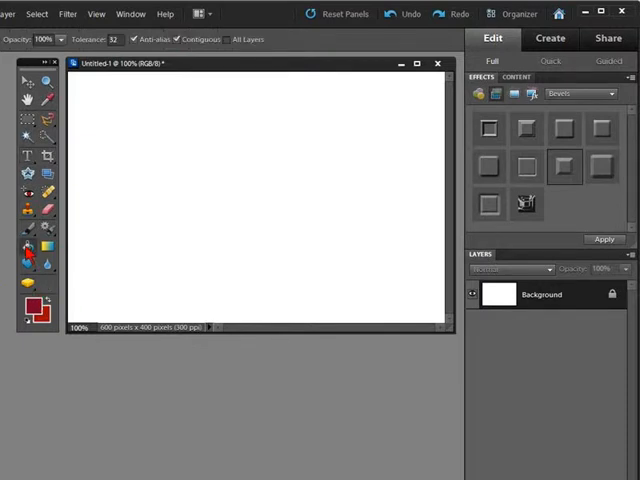
{"action": "left_click", "coordinate": [32, 300]}
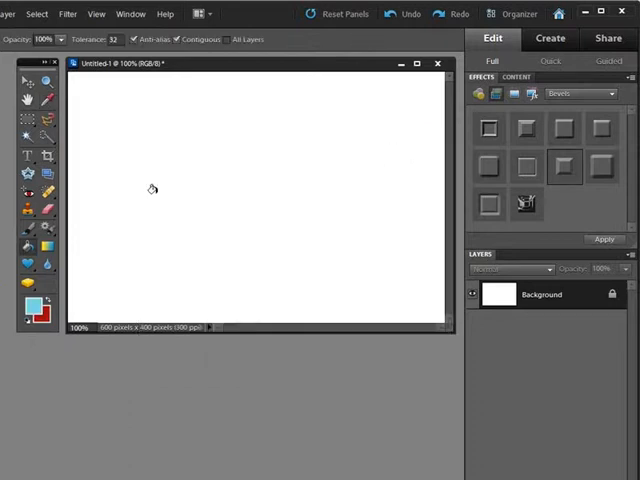
Fill the banner with light blue and convert the Background into Layer 0
{"action": "left_click", "coordinate": [152, 188]}
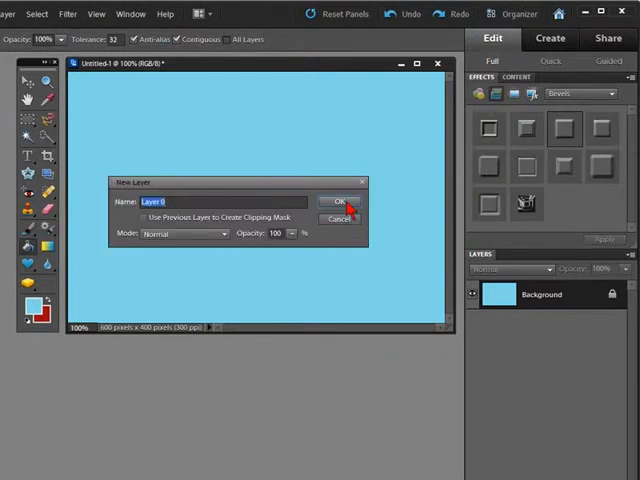
{"action": "left_click", "coordinate": [340, 200]}
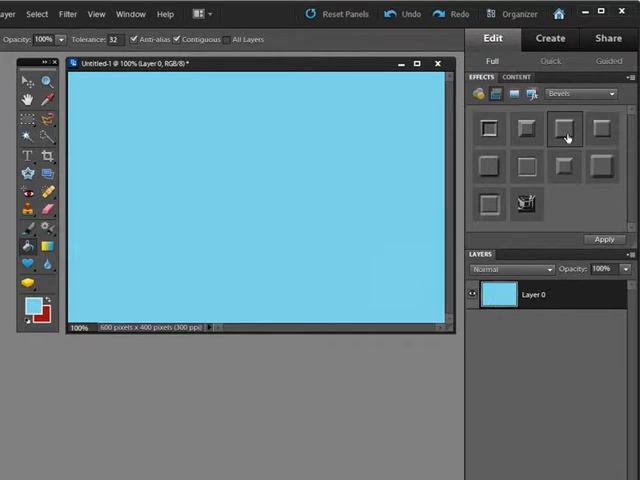
{"action": "left_click", "coordinate": [36, 12]}
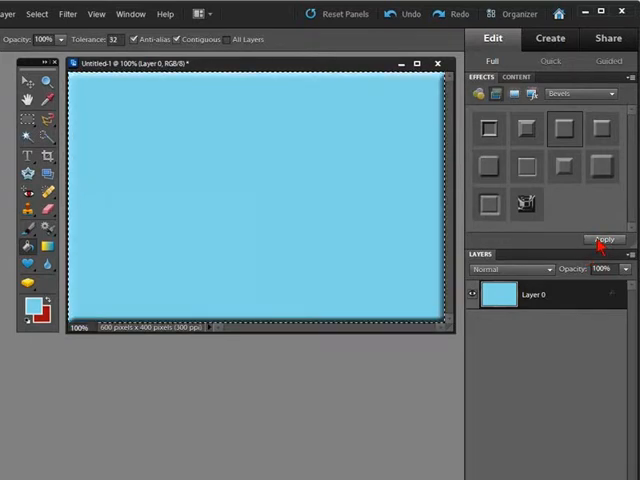
{"action": "mouse_move", "coordinate": [150, 182]}
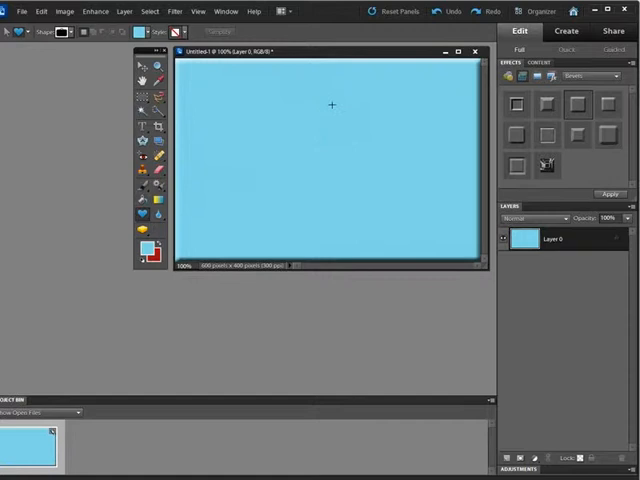
Draw the dark blue bag shape, then show the Arrows category in the shape library
{"action": "left_click_drag", "start_coordinate": [332, 104], "coordinate": [440, 196]}
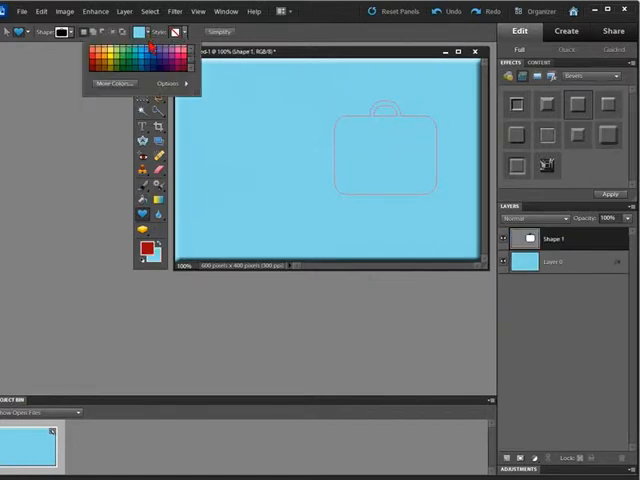
{"action": "left_click", "coordinate": [160, 56]}
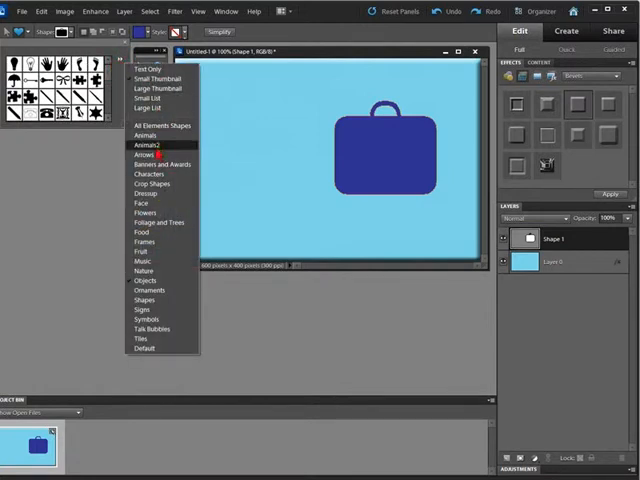
{"action": "left_click", "coordinate": [144, 156]}
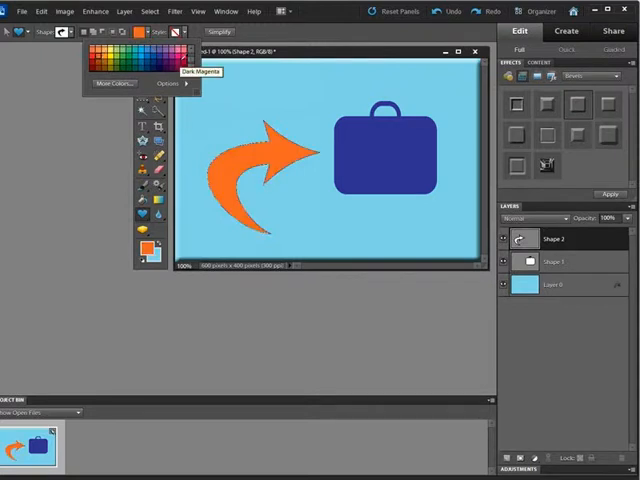
Flatten the banner, bag and arrow layers into one layer from the Layers context menu
{"action": "right_click", "coordinate": [556, 284]}
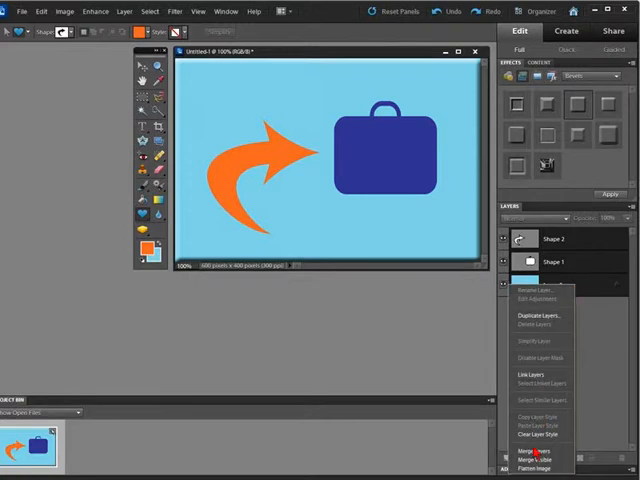
{"action": "left_click", "coordinate": [524, 452]}
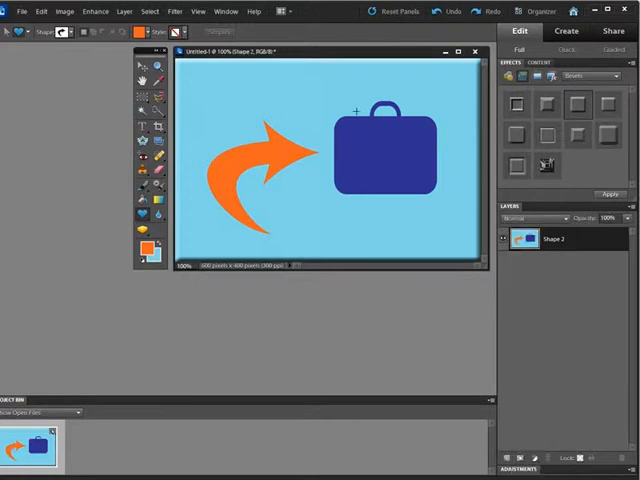
{"action": "left_click", "coordinate": [142, 100]}
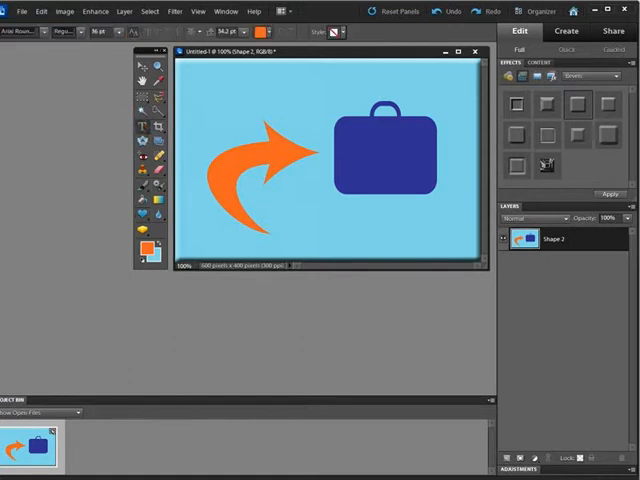
Write white 'Sale' on the bag and duplicate the image and text layers twice each
{"action": "left_click", "coordinate": [170, 40]}
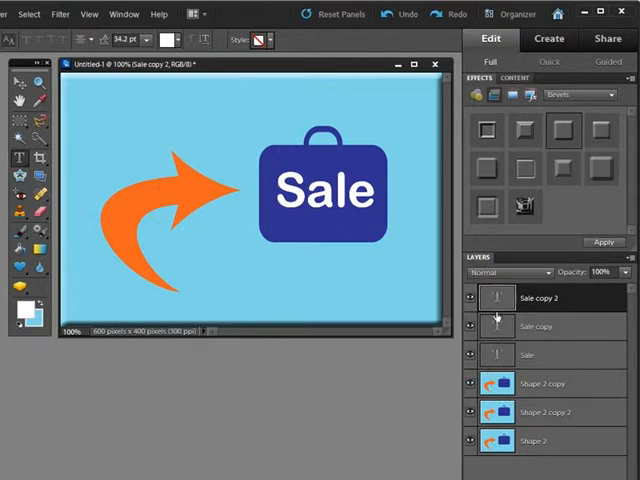
{"action": "mouse_move", "coordinate": [564, 378]}
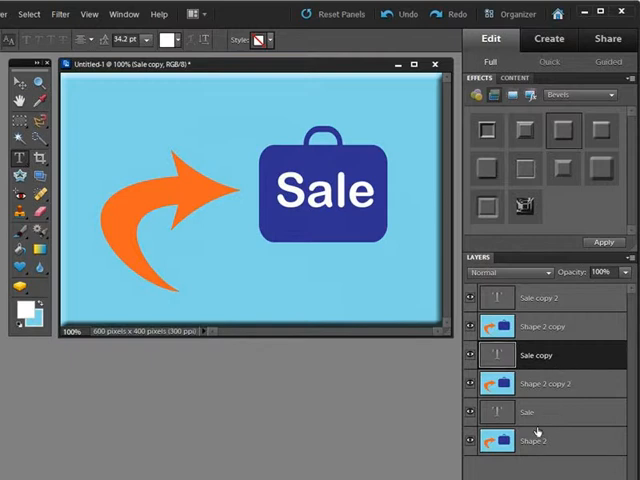
{"action": "mouse_move", "coordinate": [496, 356]}
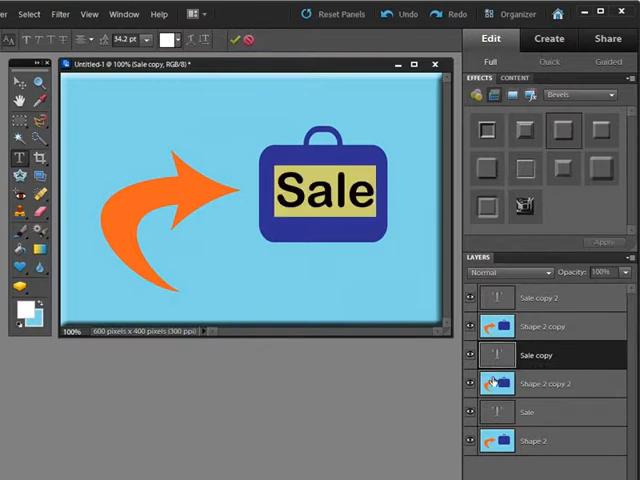
{"action": "mouse_move", "coordinate": [496, 384]}
{"action": "type", "text": "50"}
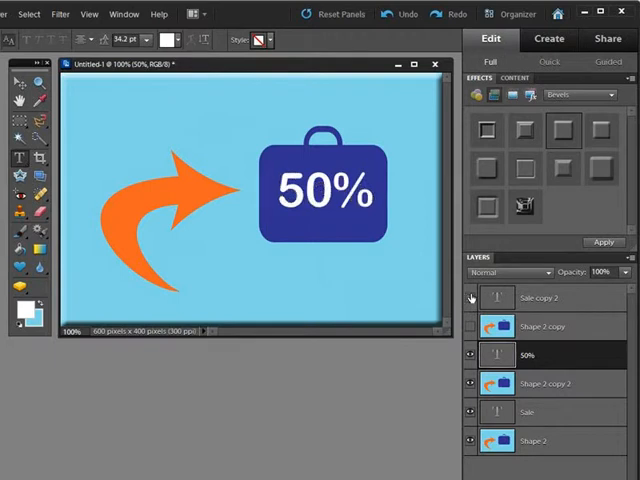
Toggle the 50% and Sale text layers' visibility to check the alternating layer order
{"action": "left_click", "coordinate": [470, 296]}
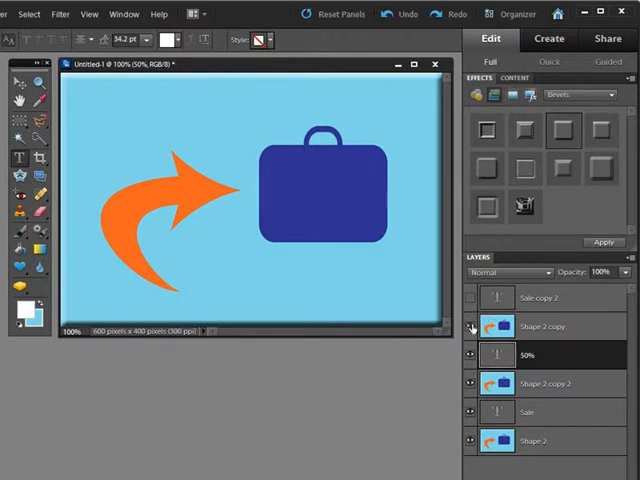
{"action": "left_click", "coordinate": [470, 296]}
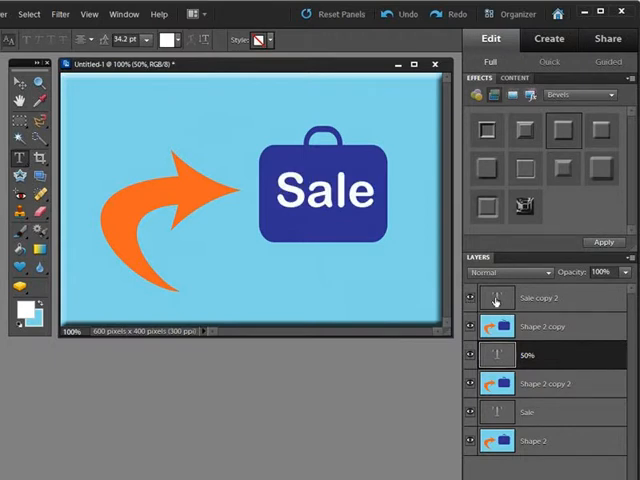
{"action": "left_click", "coordinate": [540, 298]}
{"action": "type", "text": "OFF"}
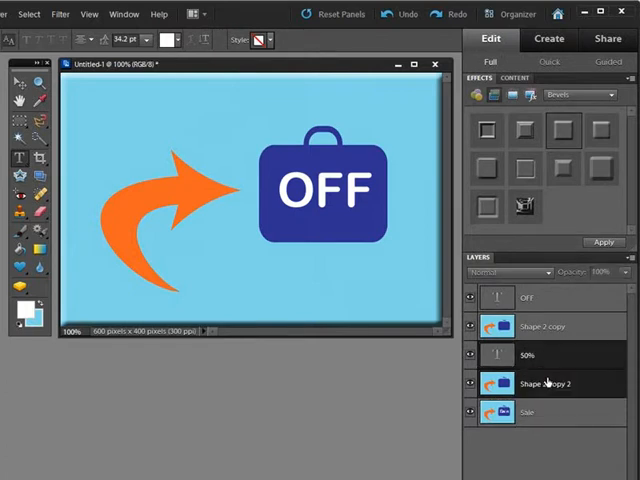
Merge the OFF and 50% text layers down into their banner copies, then toggle the OFF frame to check Sale
{"action": "right_click", "coordinate": [548, 384]}
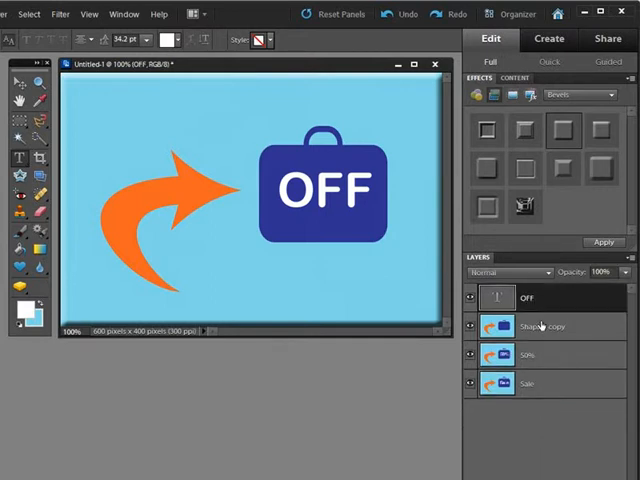
{"action": "right_click", "coordinate": [544, 324]}
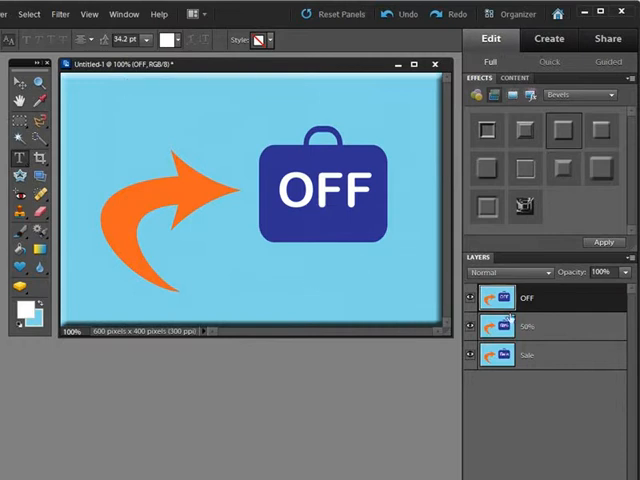
{"action": "mouse_move", "coordinate": [468, 298]}
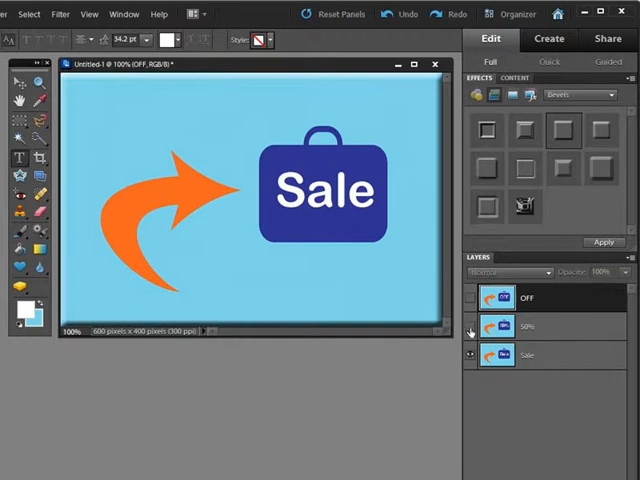
{"action": "left_click", "coordinate": [468, 296]}
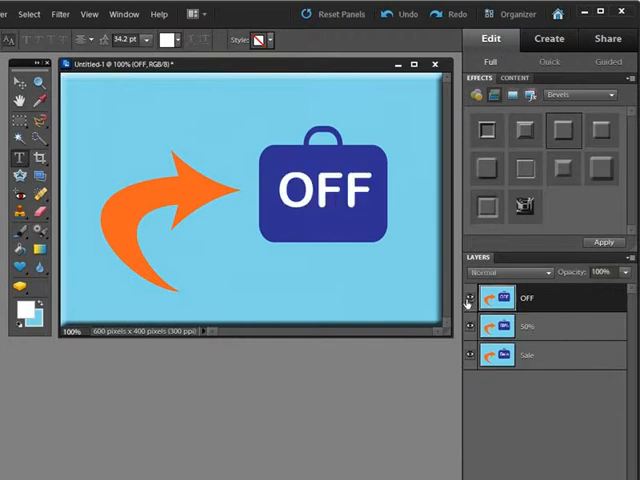
{"action": "left_click", "coordinate": [468, 298]}
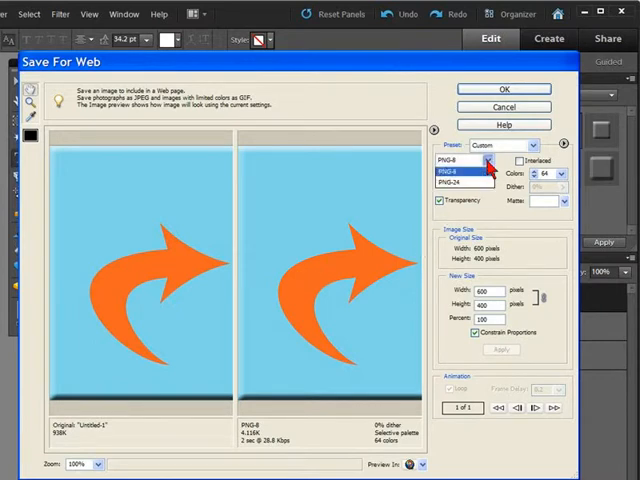
Export via Save for Web as an animated GIF
{"action": "left_click", "coordinate": [460, 160]}
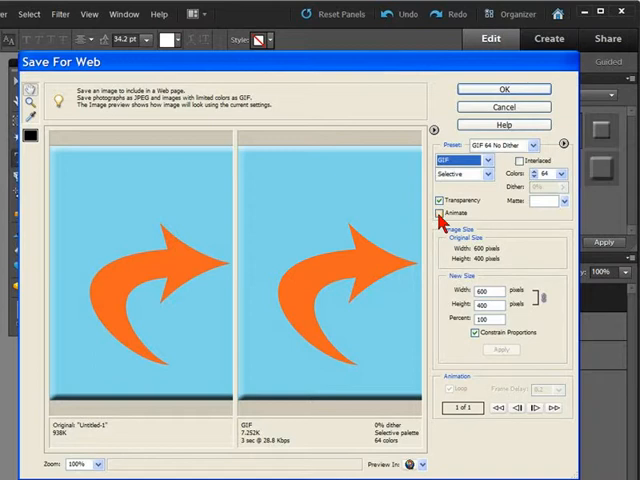
{"action": "left_click", "coordinate": [440, 216]}
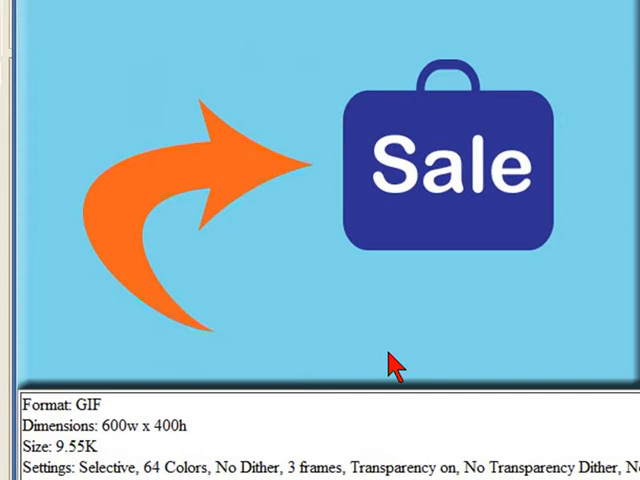
{"action": "mouse_move", "coordinate": [310, 296]}
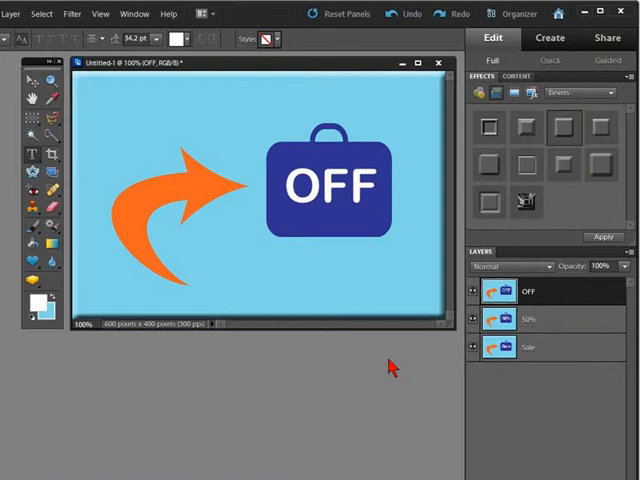
{"action": "mouse_move", "coordinate": [300, 378]}
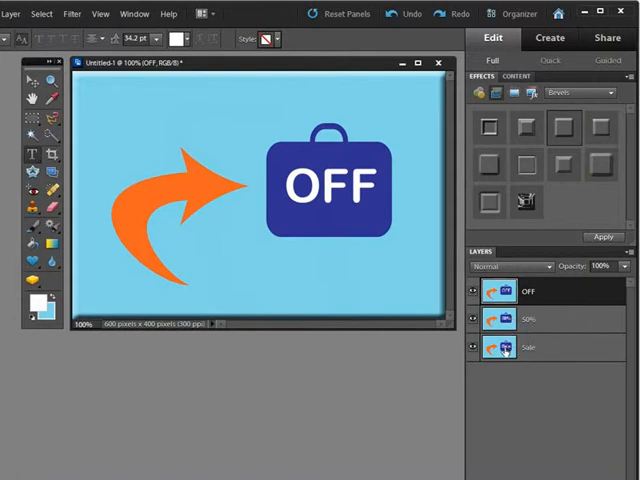
{"action": "mouse_move", "coordinate": [496, 348]}
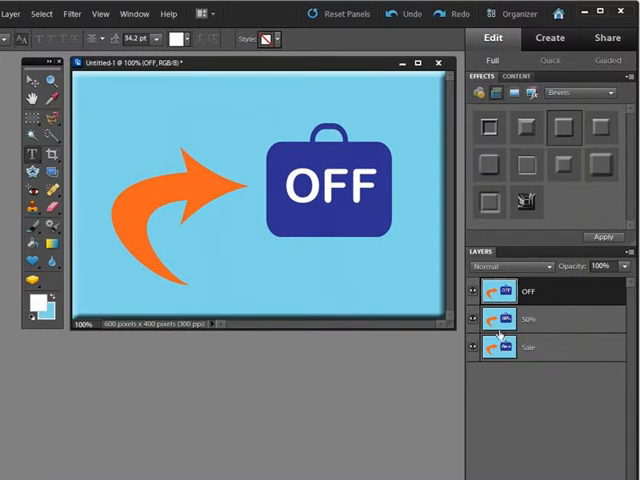
{"action": "left_click", "coordinate": [530, 292]}
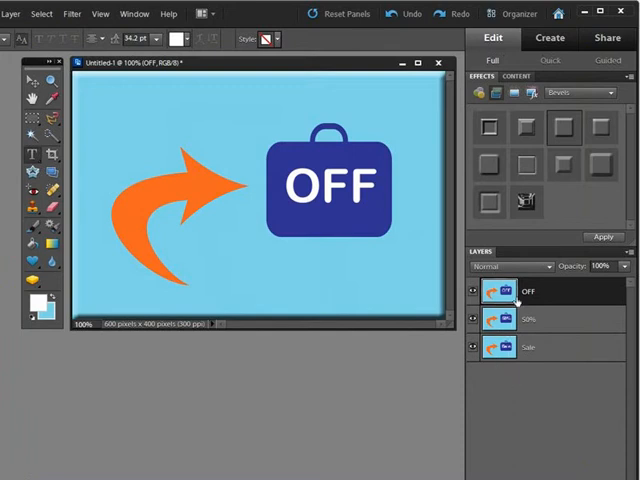